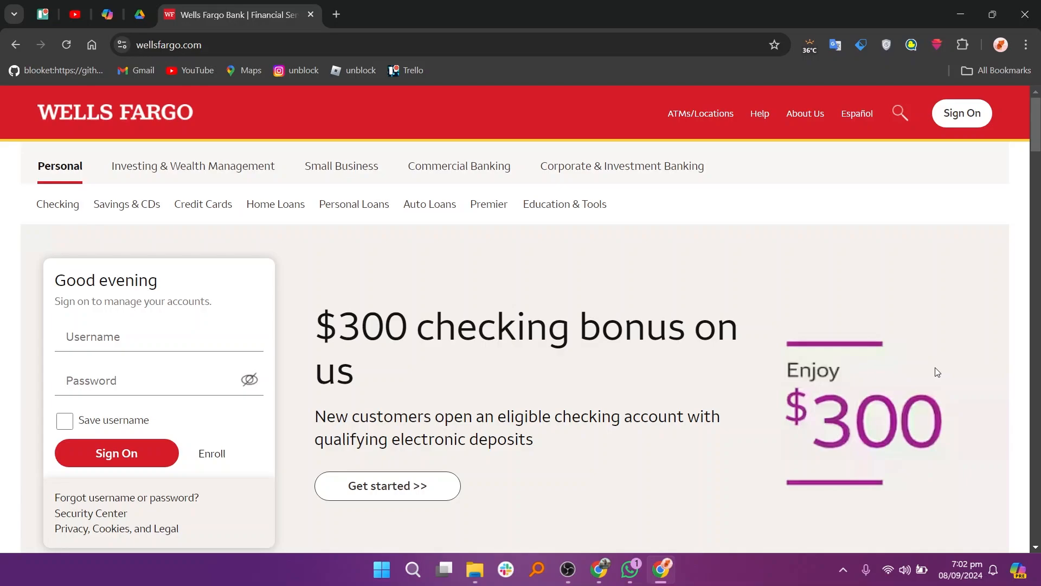
Scroll down the Wells Fargo homepage to browse its offers.
scroll("down", 3)
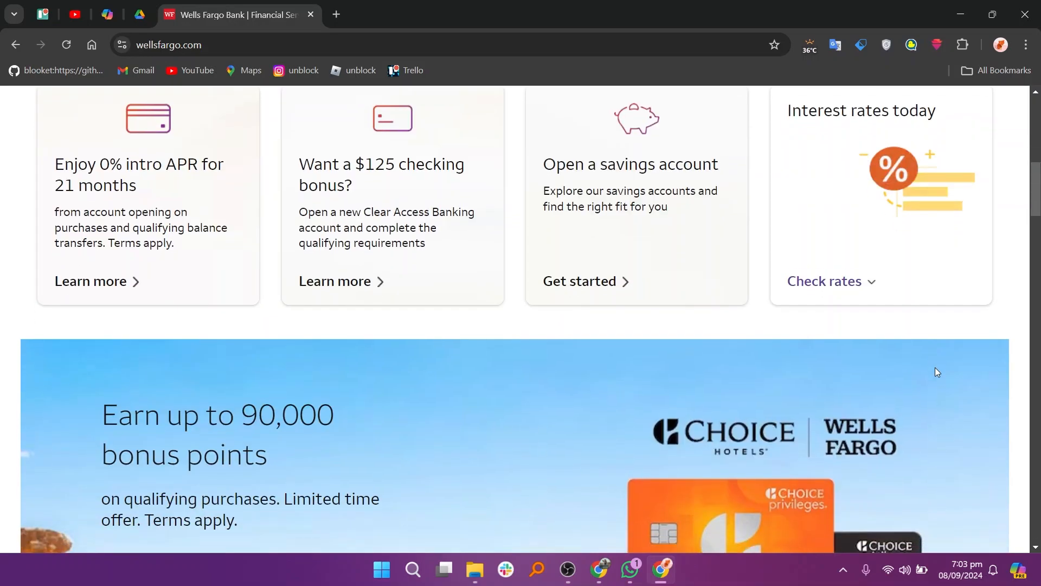
scroll("down", 3)
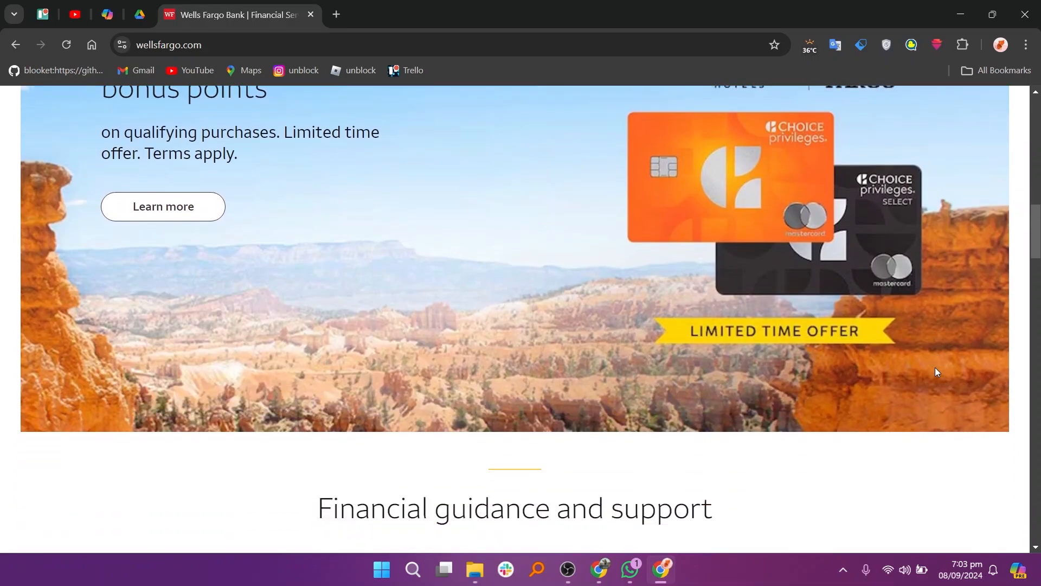
scroll("down", 3)
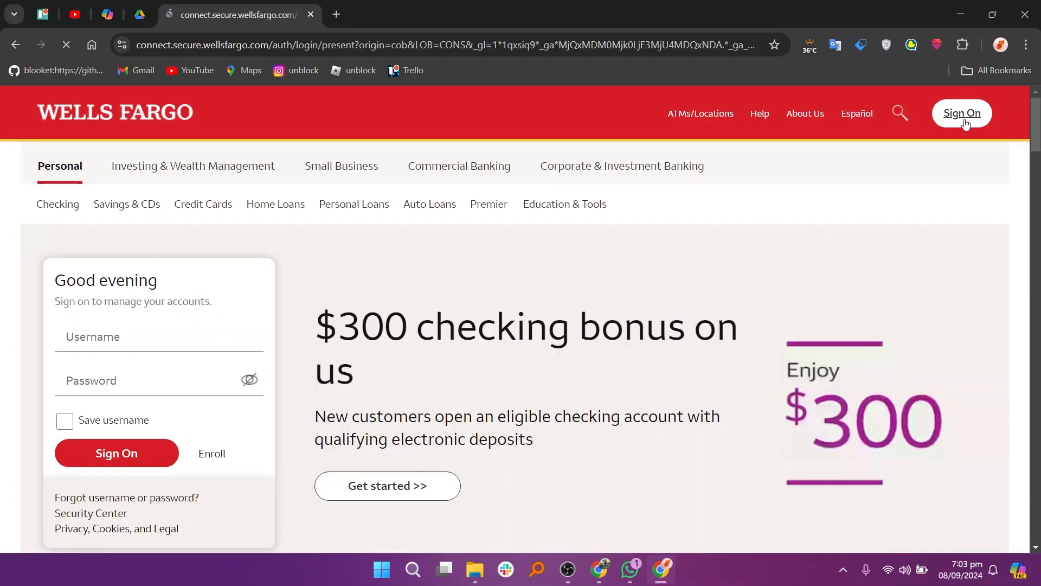
Return to the homepage from sign-on and show the Checking account menu.
left_click(960, 113)
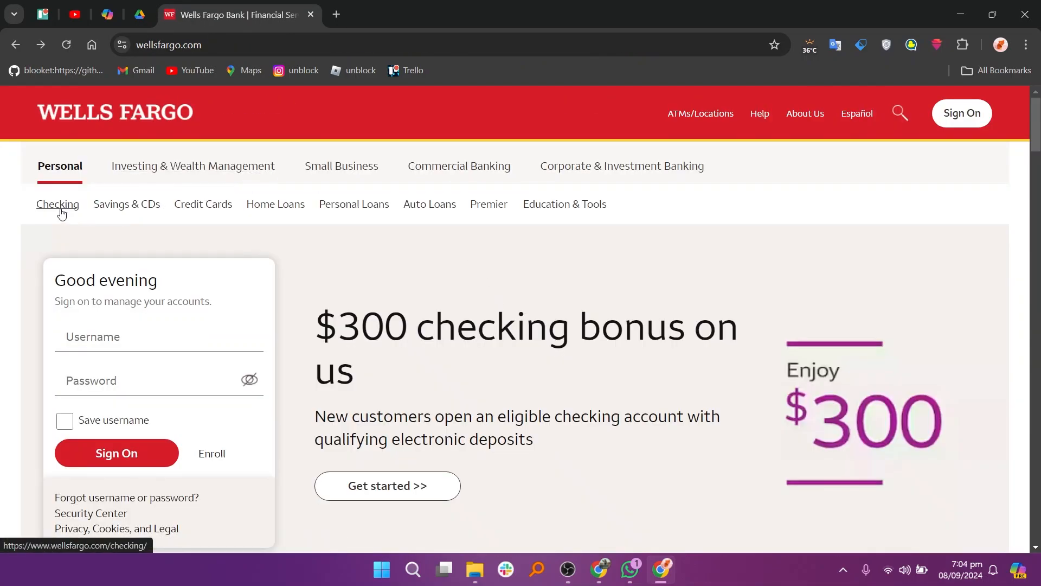
left_click(58, 204)
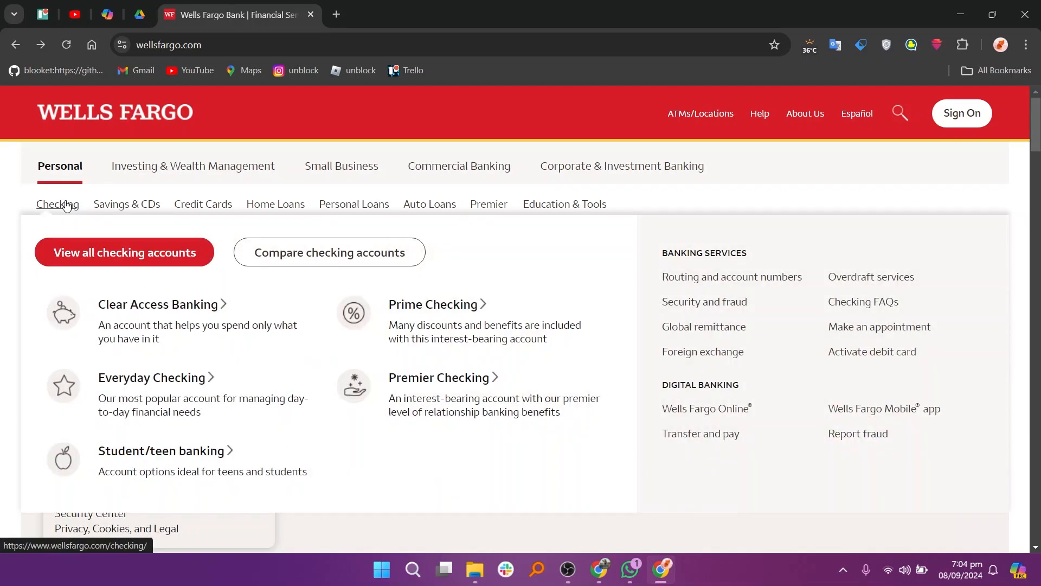
mouse_move(83, 221)
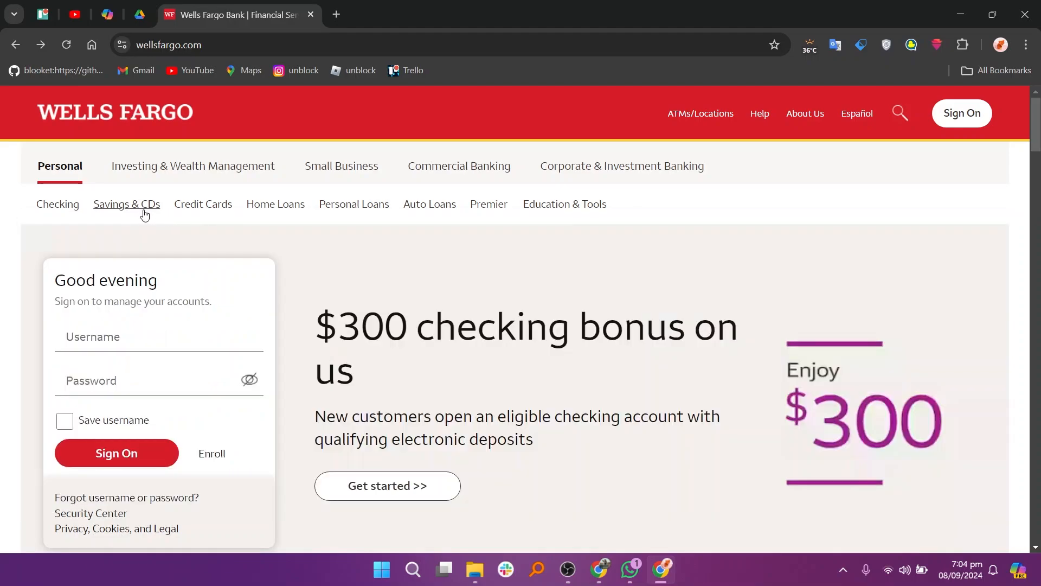
Browse Savings & CDs and start applying for the Way2Save Savings account.
left_click(126, 203)
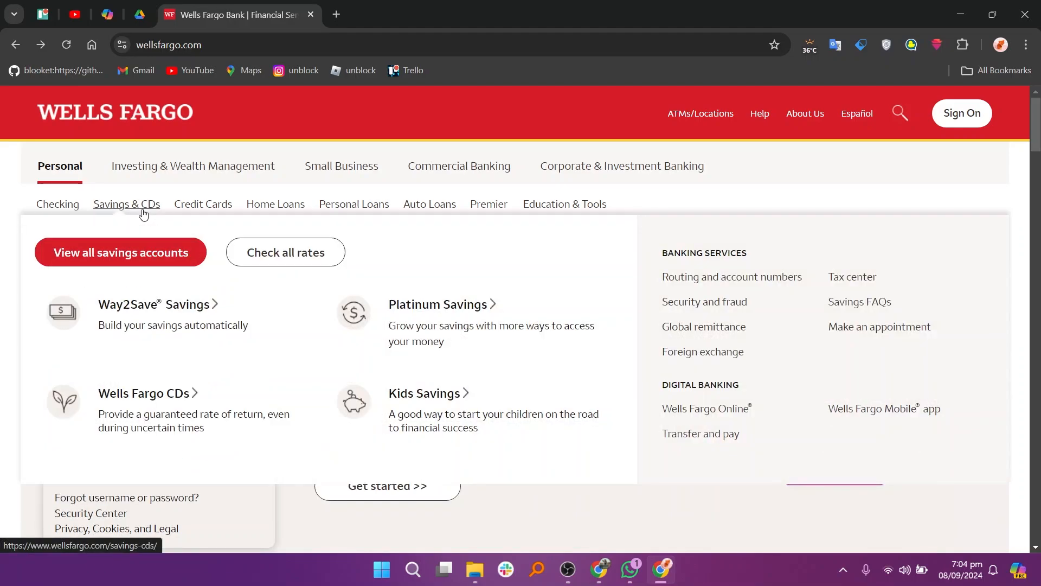
scroll("down", 3)
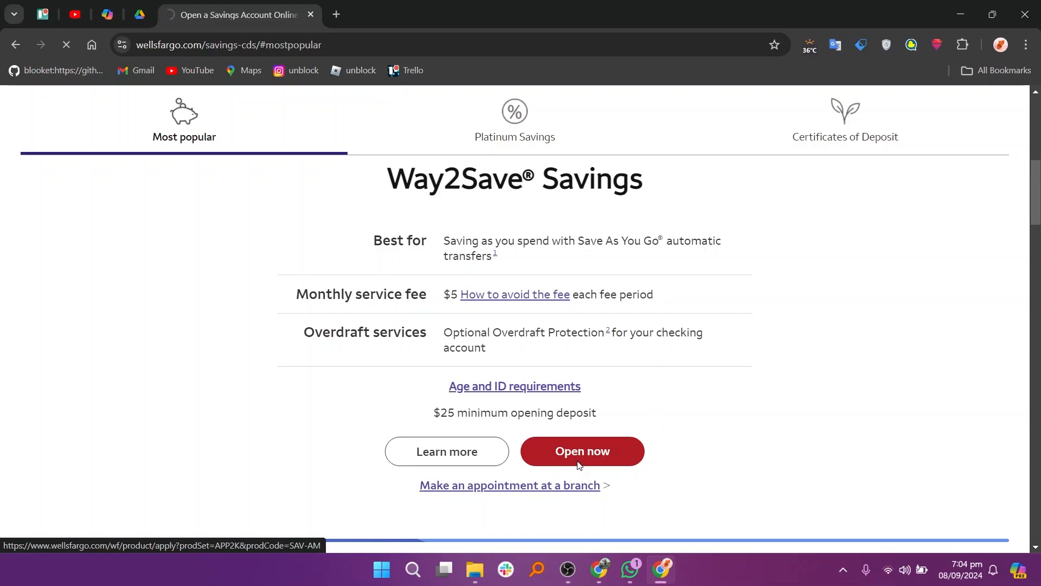
left_click(581, 451)
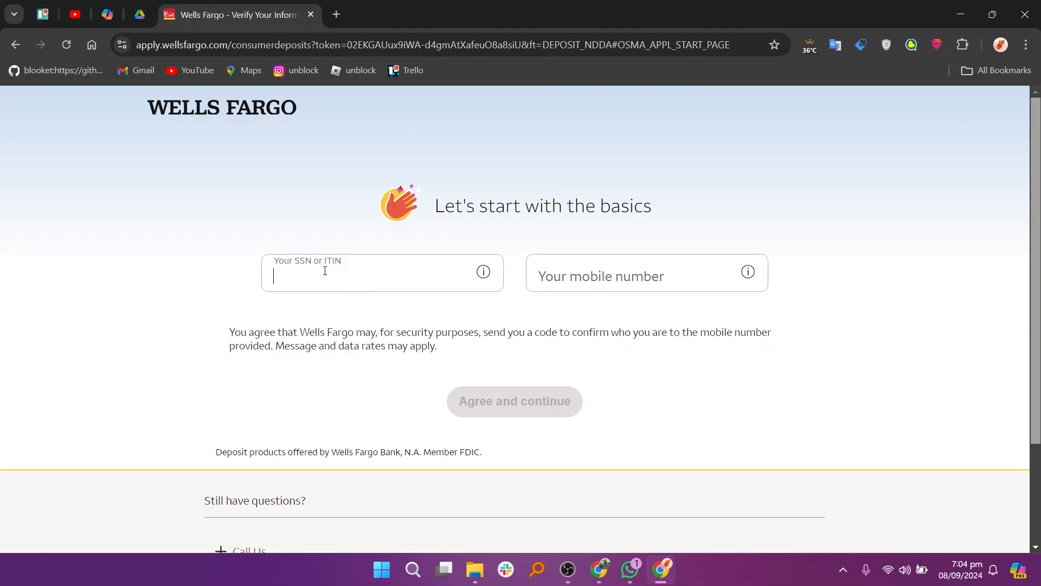
mouse_move(325, 275)
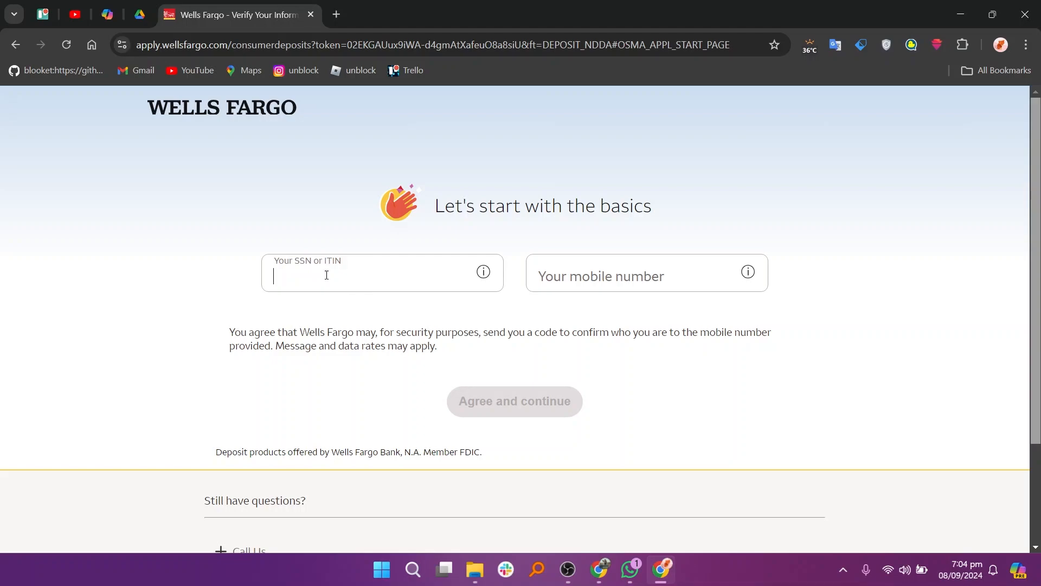